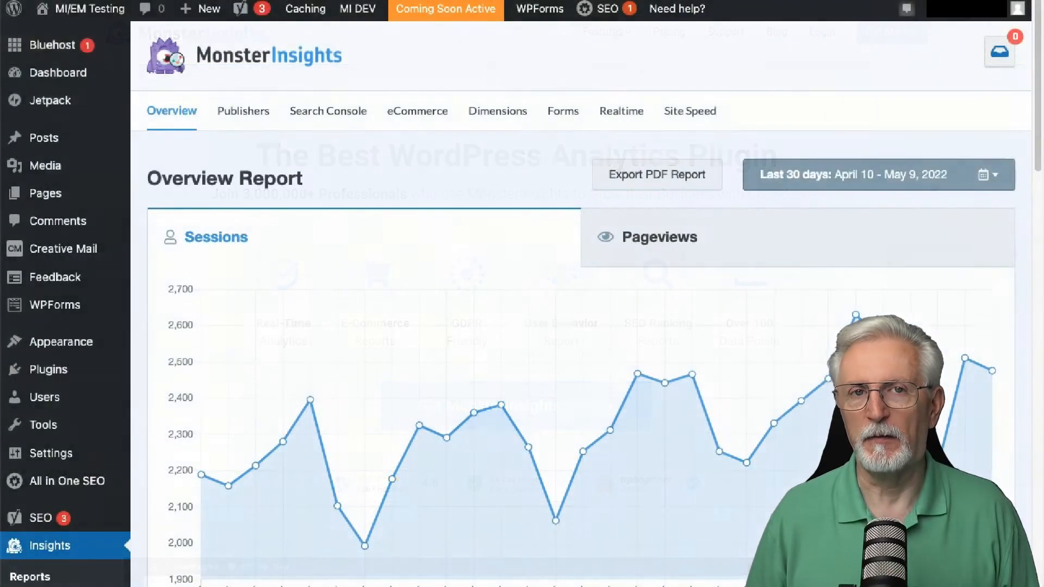
- Scroll through the Analytics Tracking feature list on the MonsterInsights Features and Addons page
scroll("down", 3)
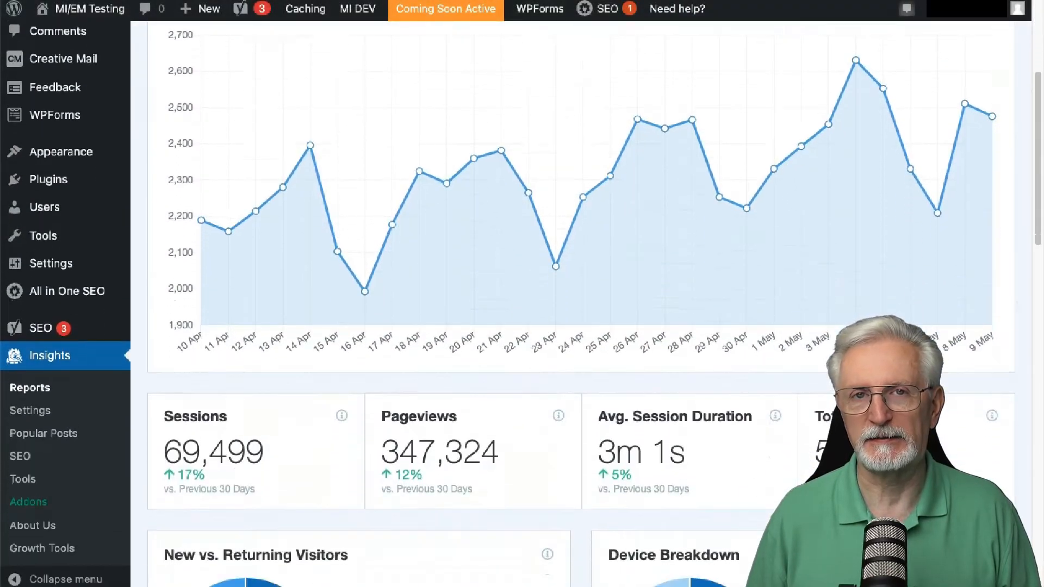
scroll("down", 3)
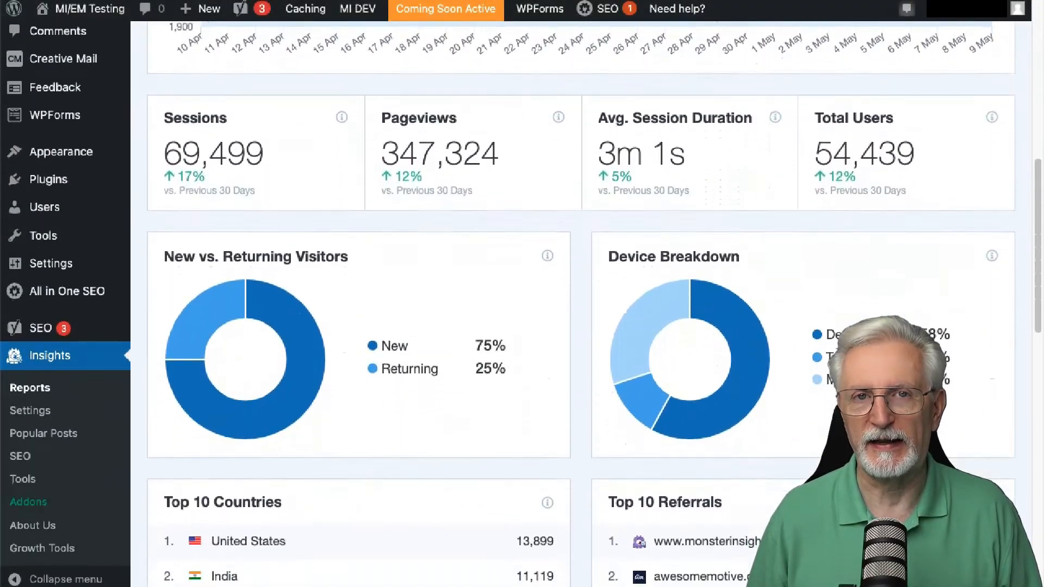
scroll("down", 3)
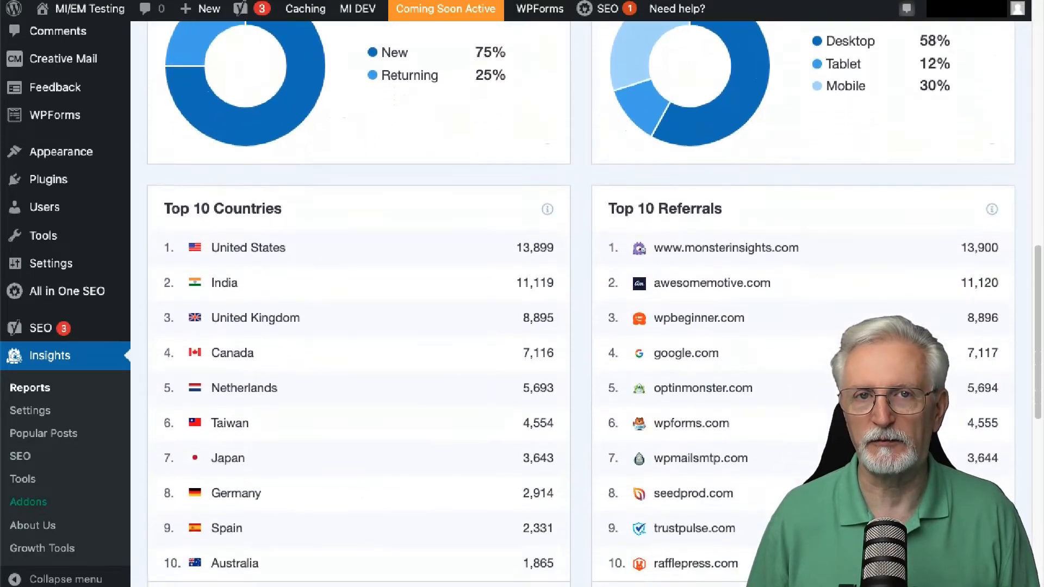
scroll("down", 3)
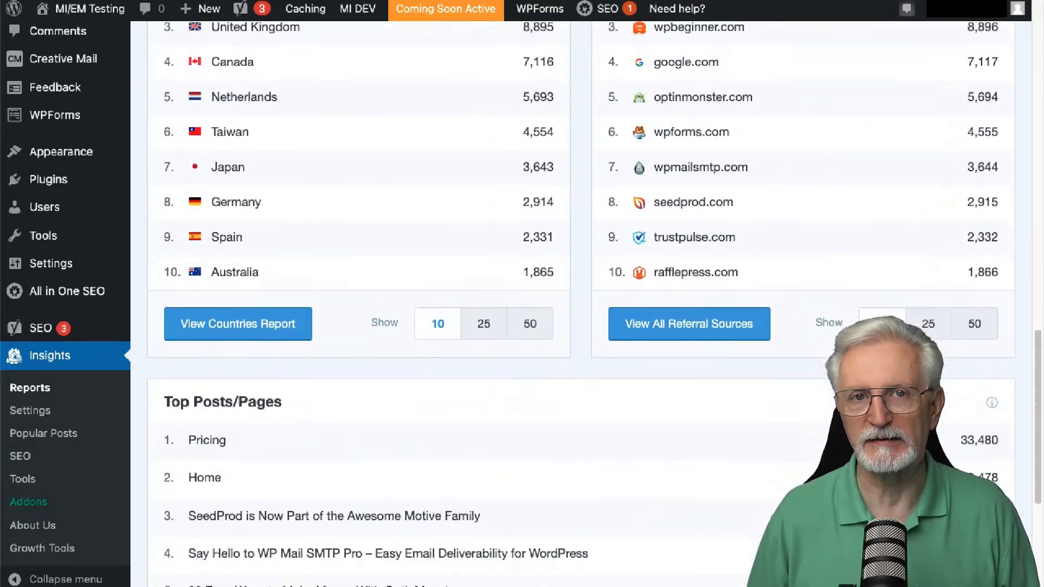
scroll("down", 3)
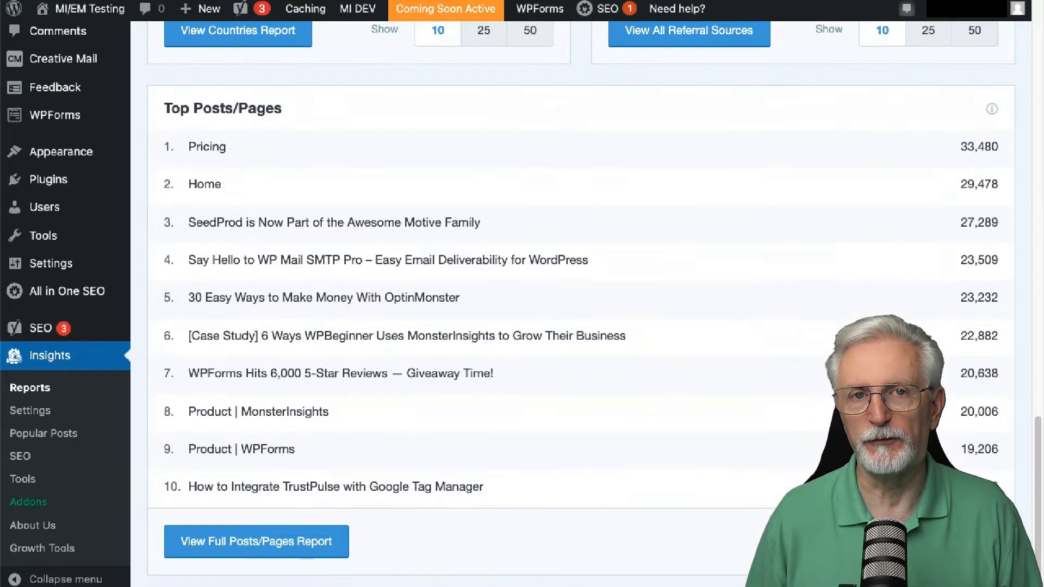
scroll("down", 3)
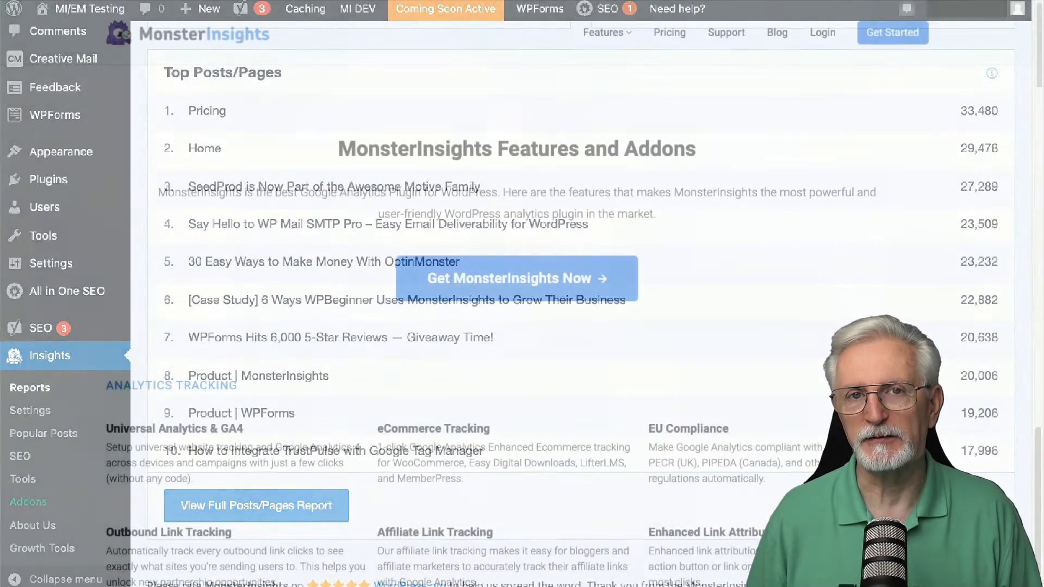
scroll("down", 3)
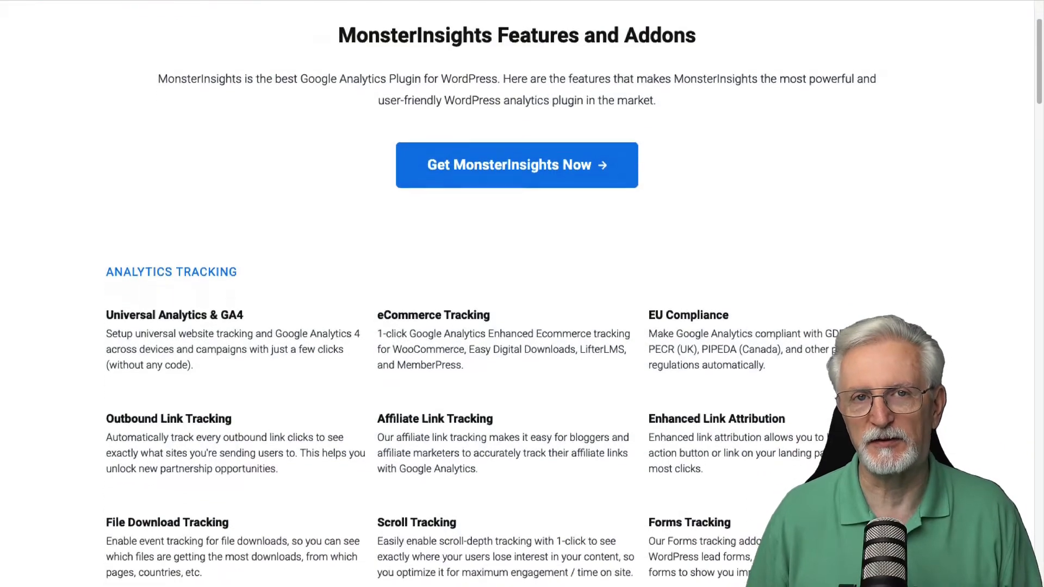
scroll("down", 3)
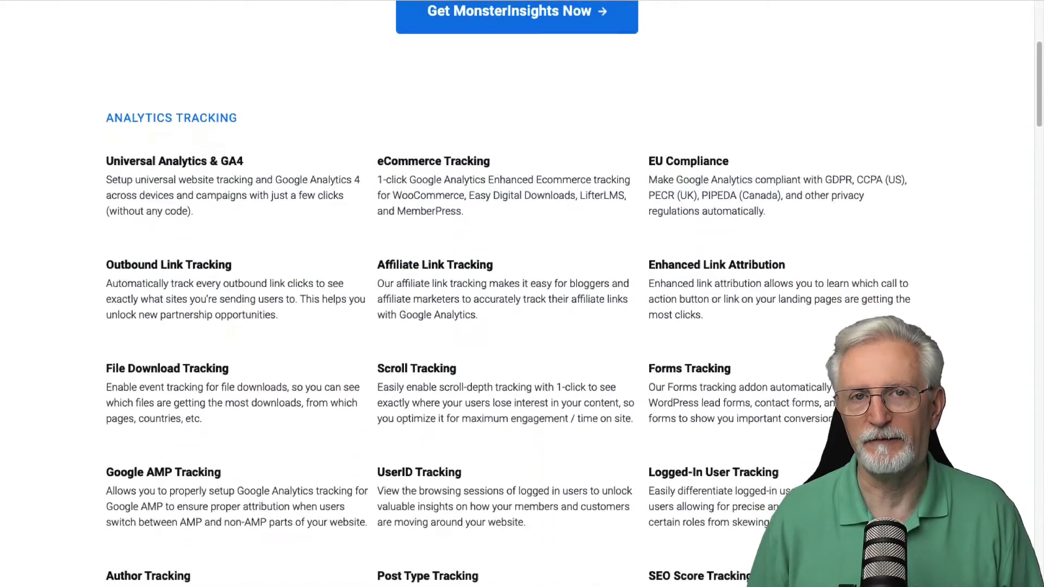
scroll("down", 3)
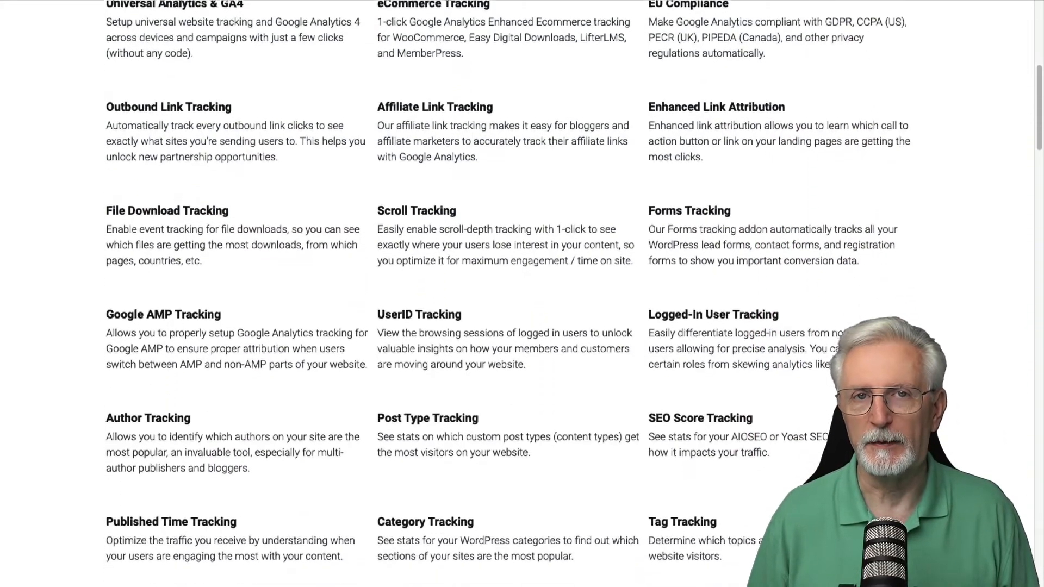
scroll("down", 3)
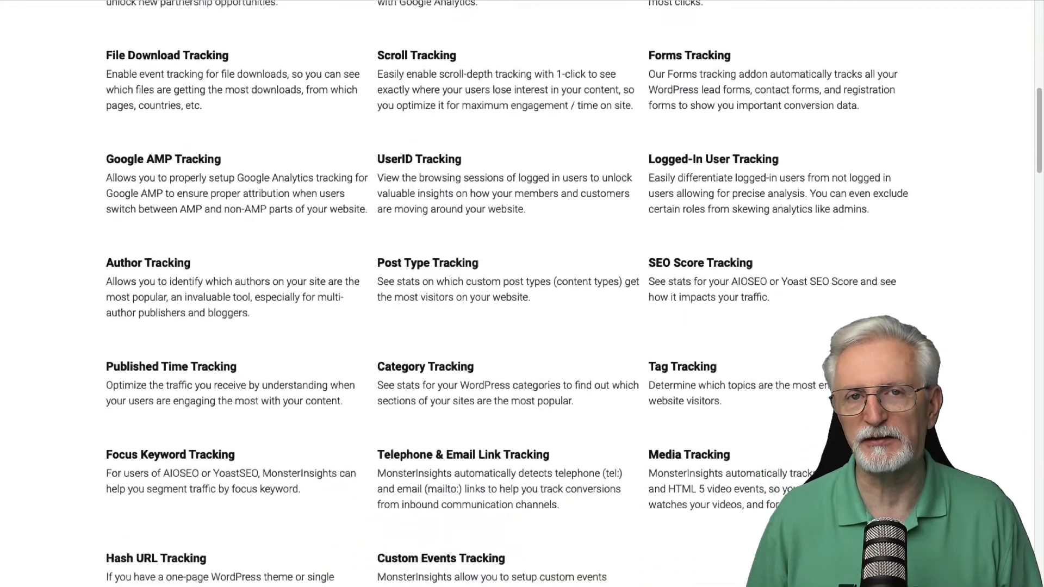
scroll("down", 3)
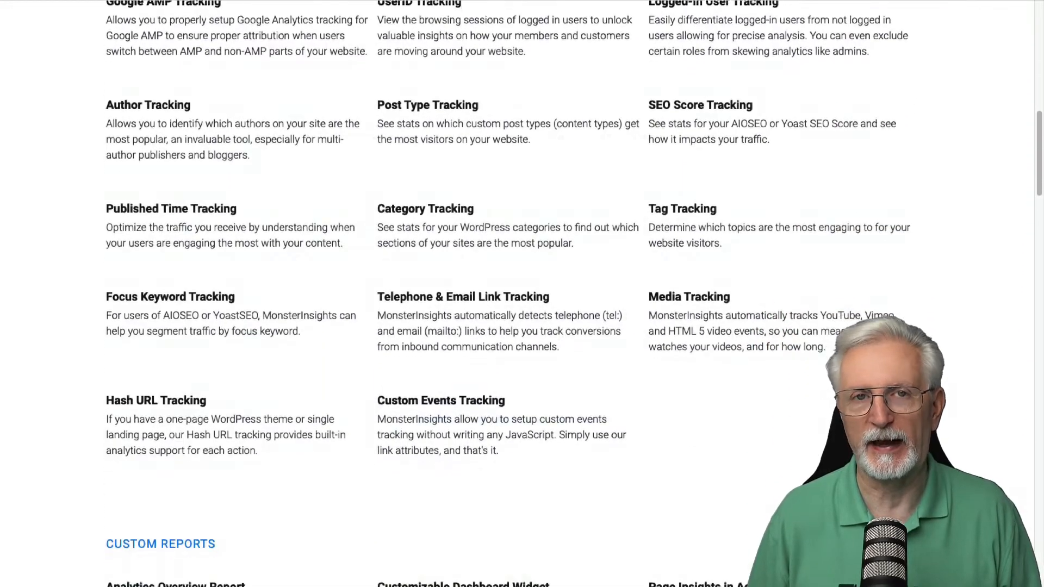
scroll("up", 3)
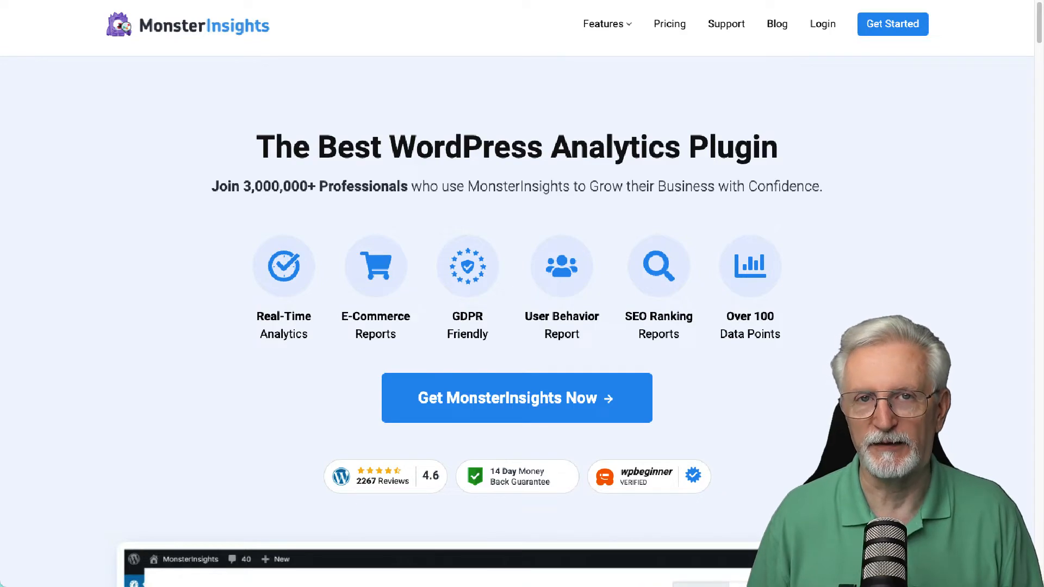
- Log in and download the MonsterInsights Pro plugin zip from the account's Downloads tab
scroll("down", 3)
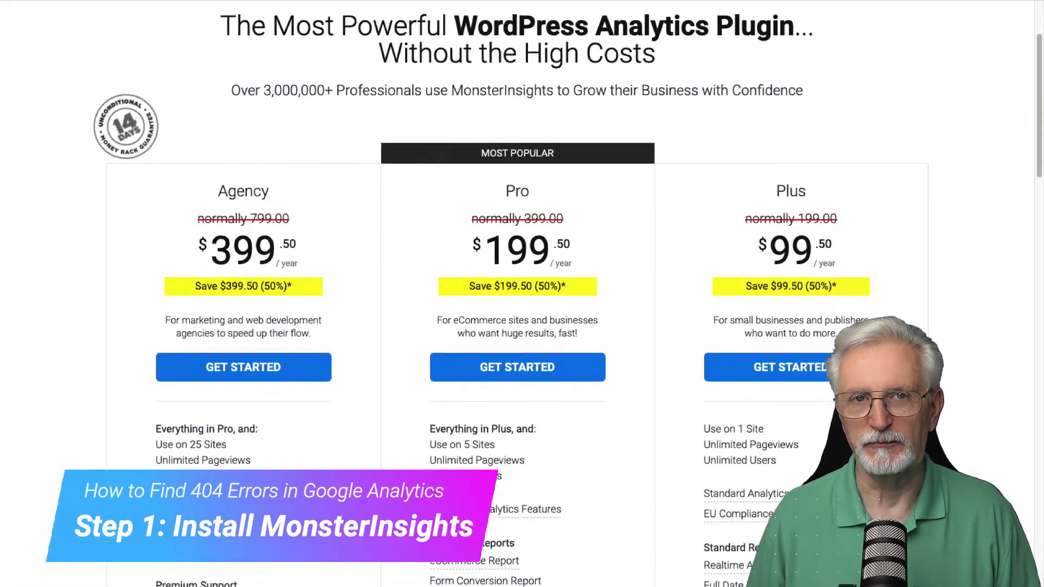
scroll("down", 3)
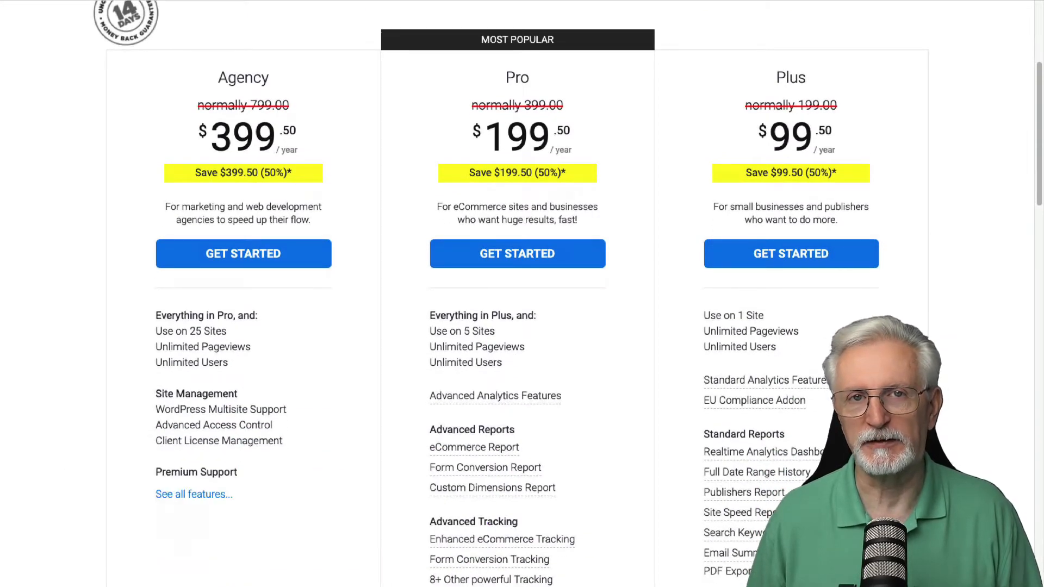
scroll("down", 3)
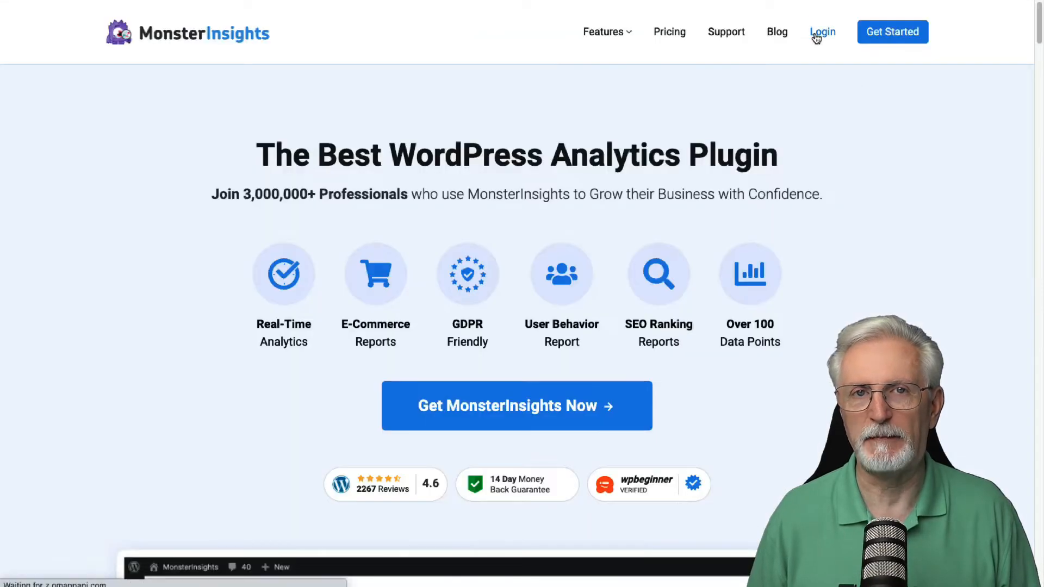
left_click(823, 31)
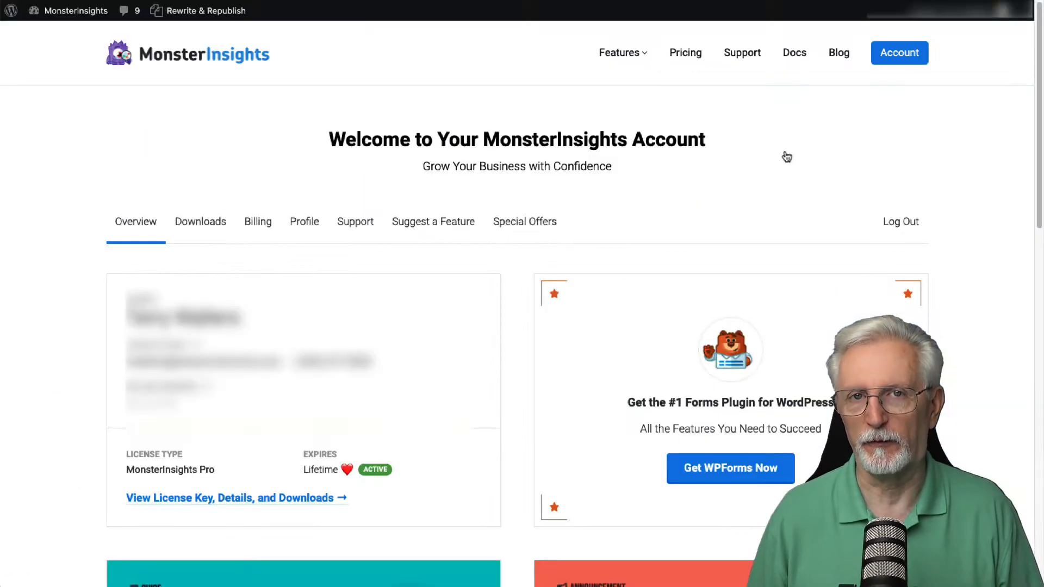
left_click(200, 221)
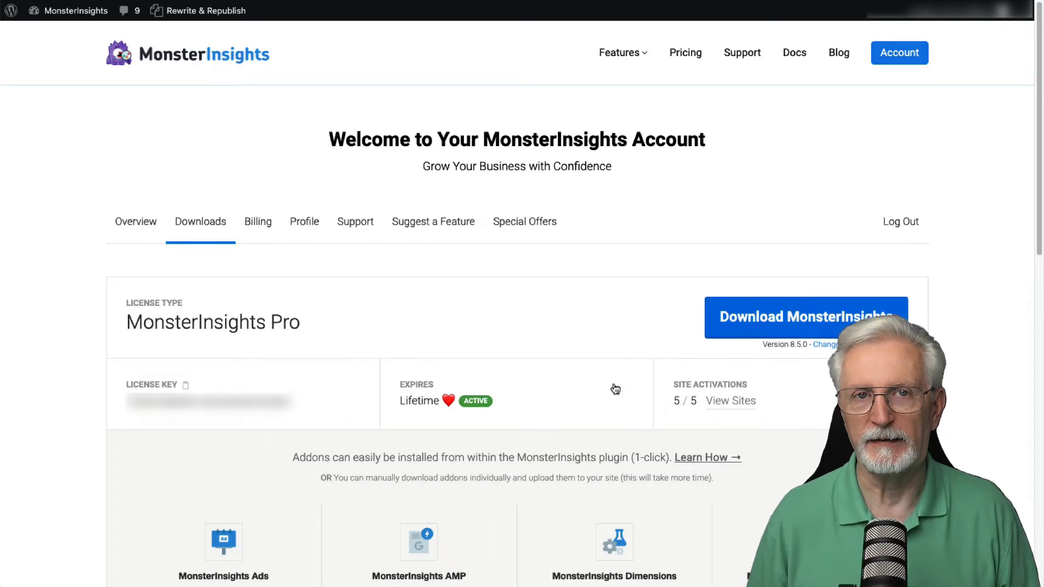
left_click(803, 326)
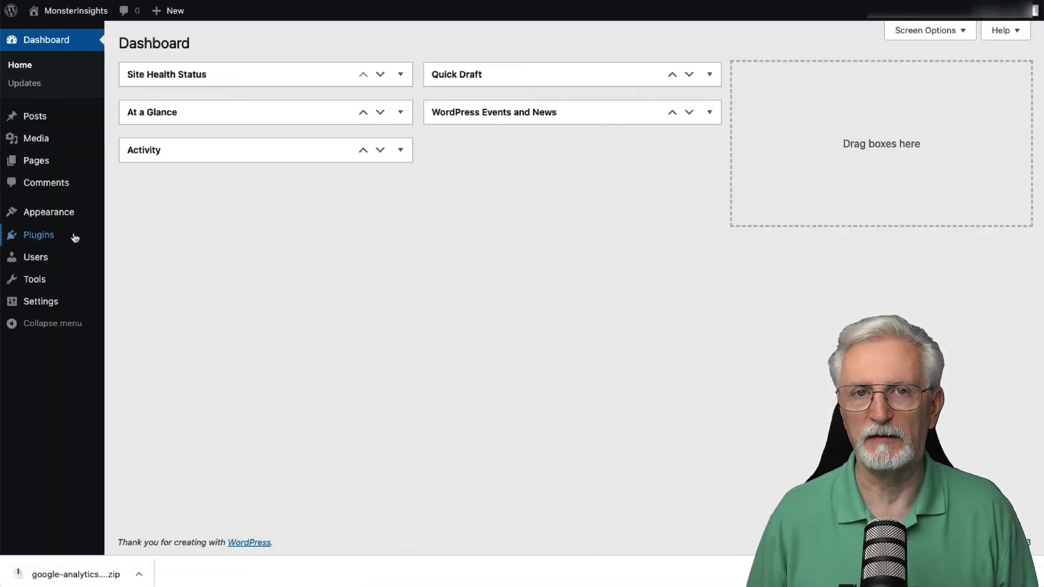
mouse_move(65, 244)
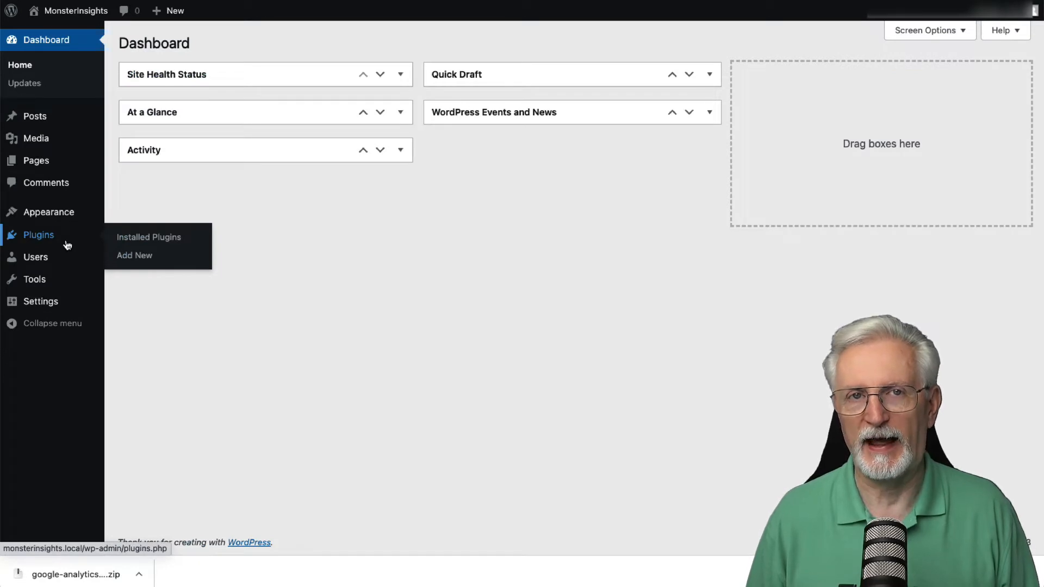
- Upload the MonsterInsights Pro zip under Plugins > Add New and install it
left_click(134, 255)
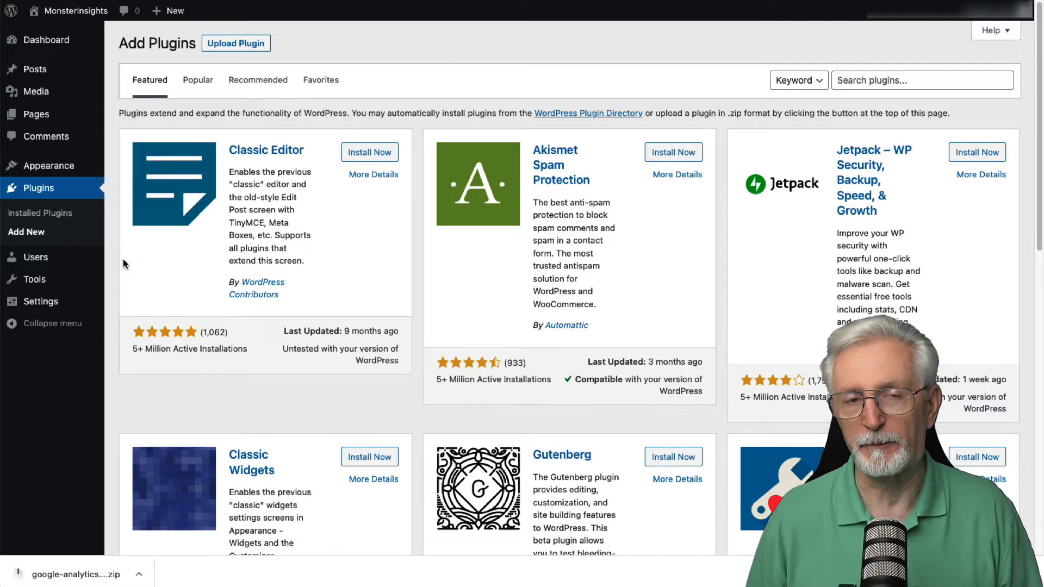
left_click(236, 43)
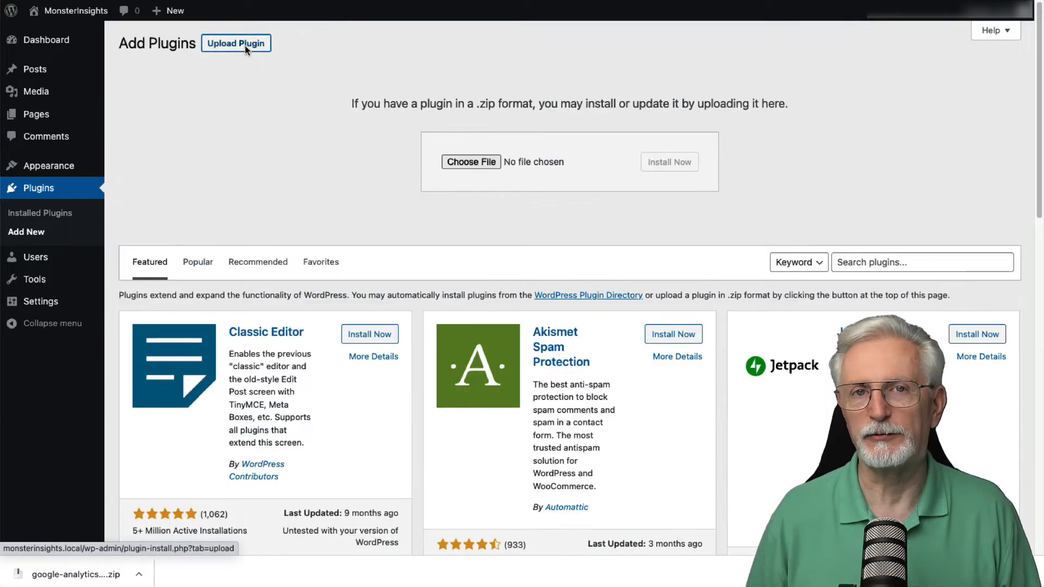
left_click(471, 162)
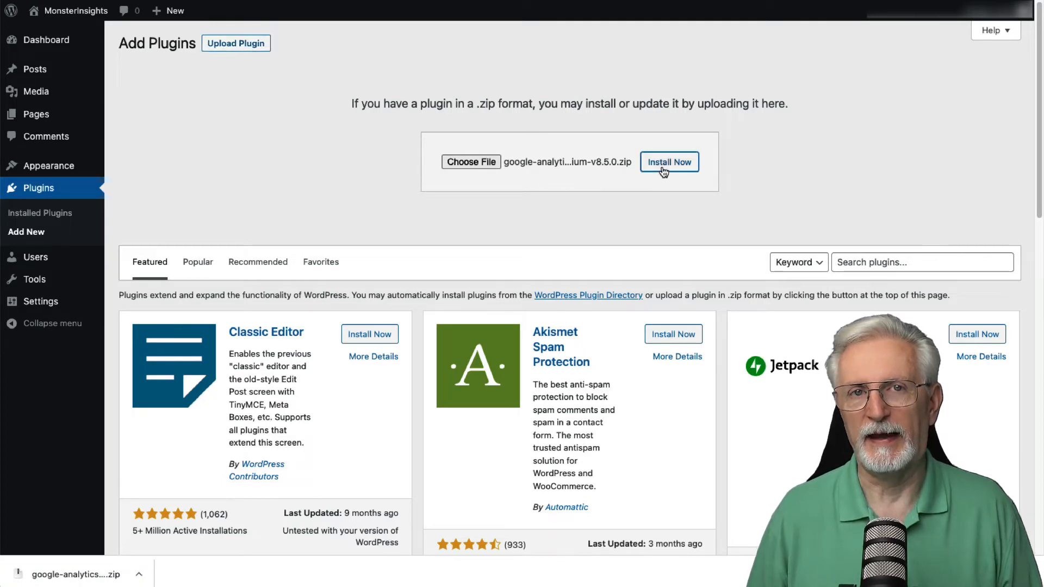
left_click(670, 162)
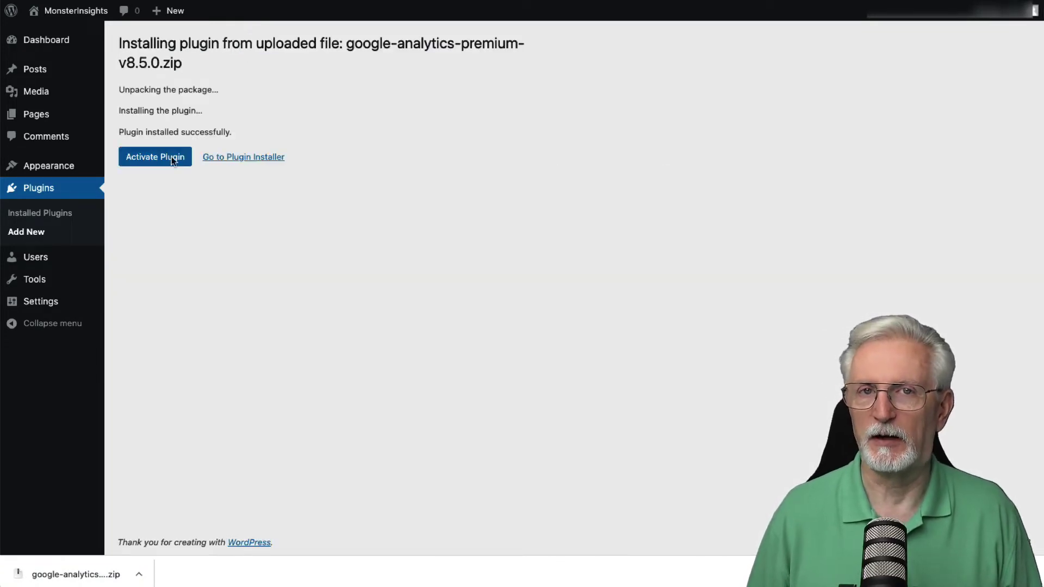
- Activate MonsterInsights Pro and launch its setup wizard
left_click(155, 156)
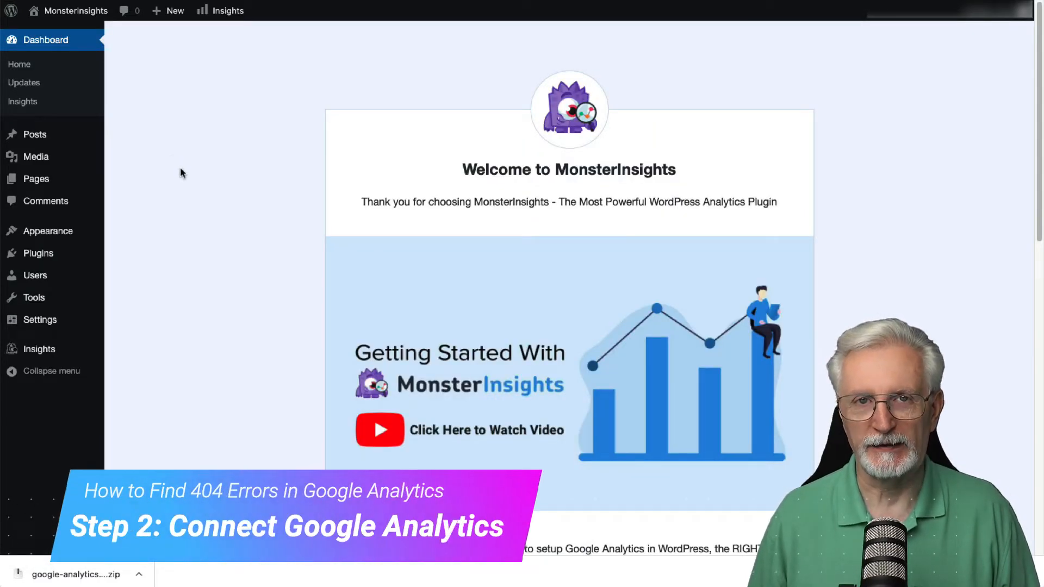
scroll("down", 3)
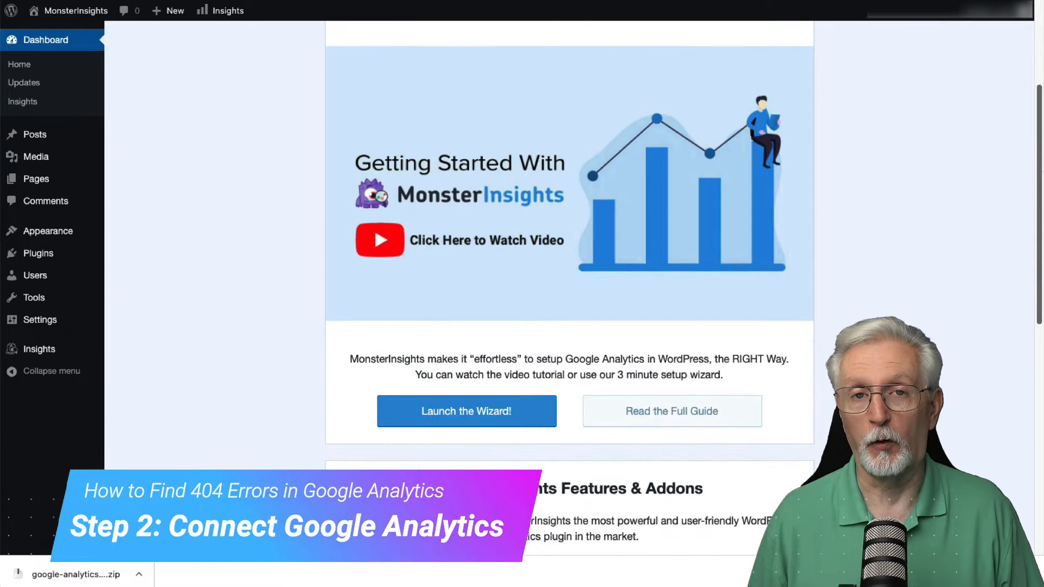
left_click(467, 411)
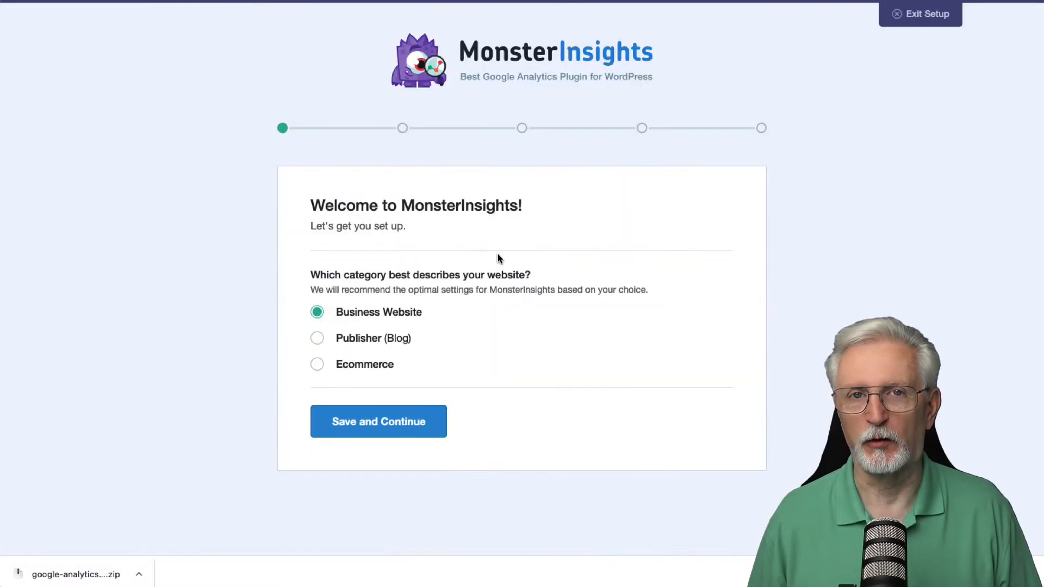
left_click(379, 421)
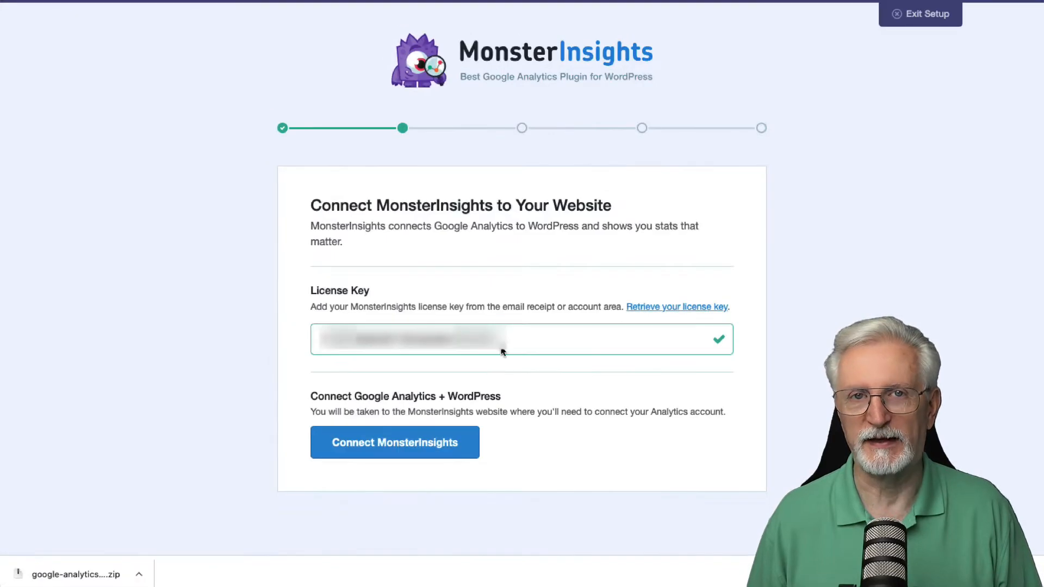
- Connect MonsterInsights to Google Analytics using the verified license key
left_click(395, 442)
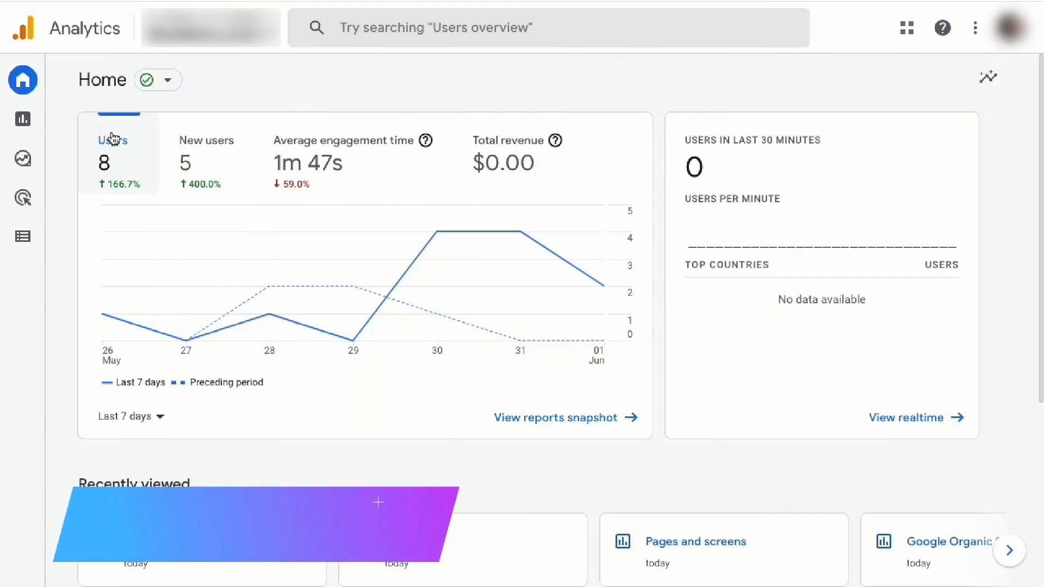
- Create a blank exploration and name it '404 Report'
left_click(22, 158)
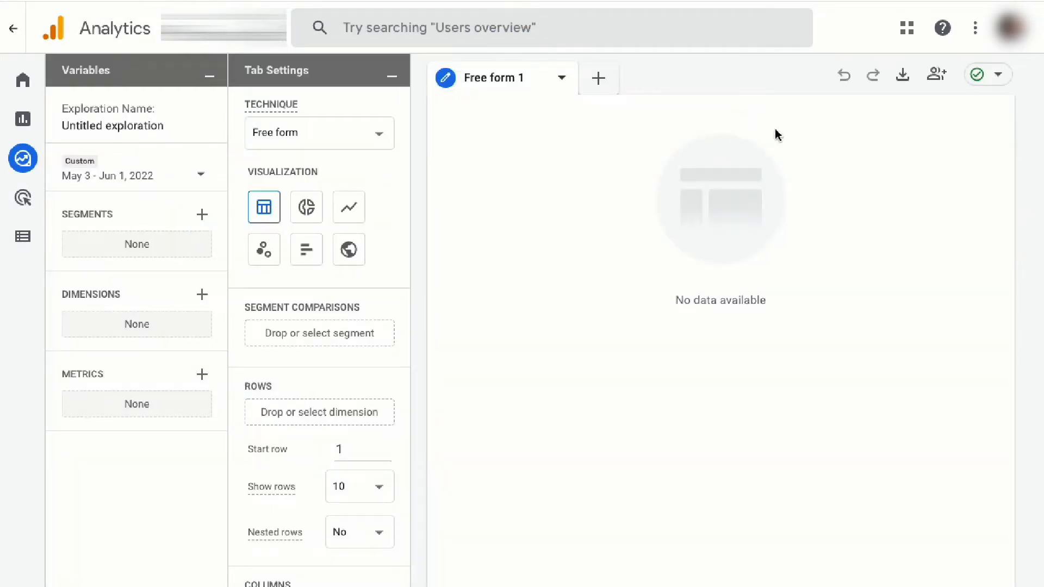
type("404")
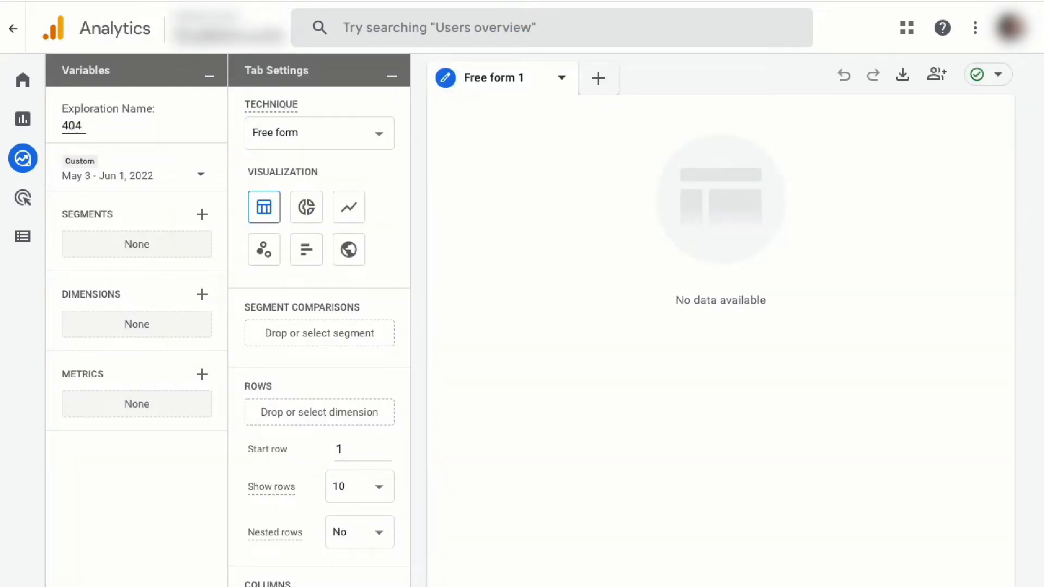
type("Report")
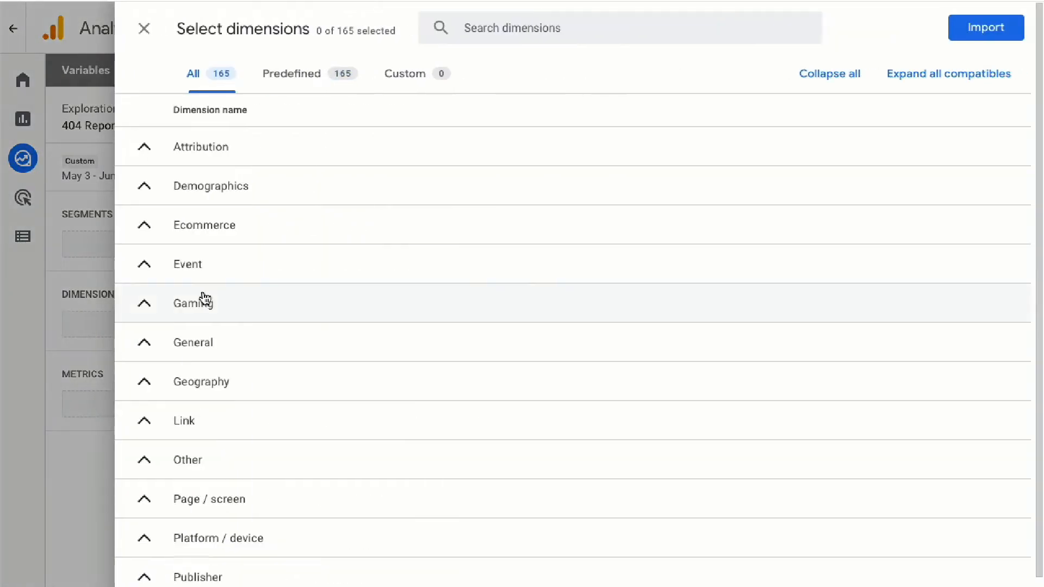
- Search for and select the Page title and Page path + query string dimensions
type("page title")
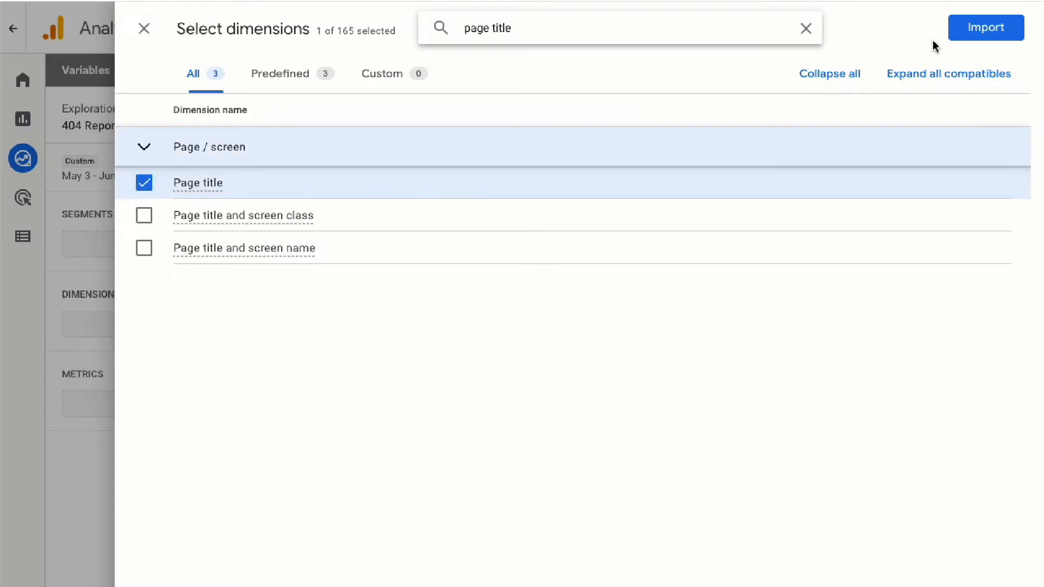
left_click(804, 27)
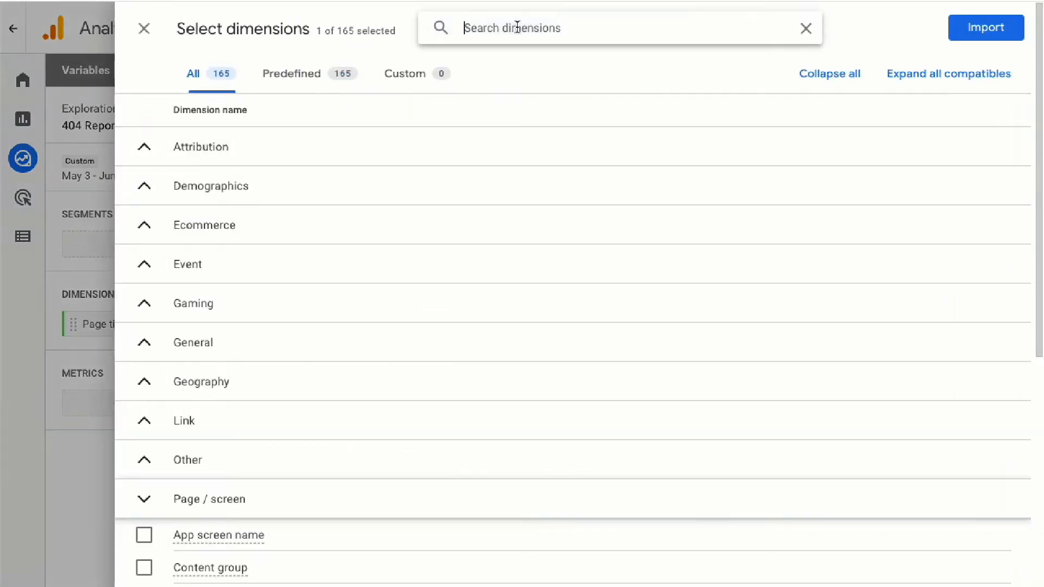
type("page path")
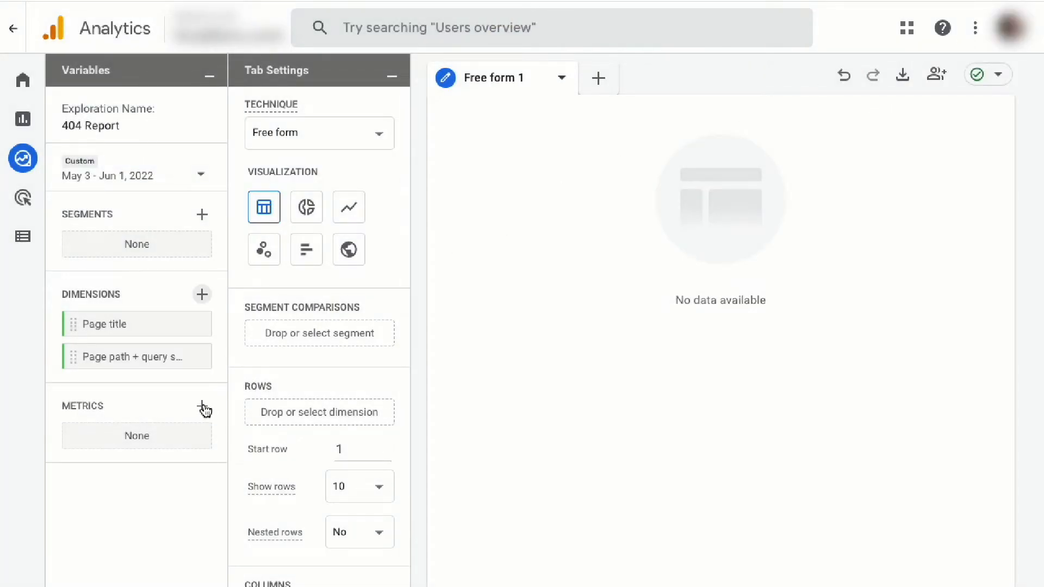
left_click(202, 405)
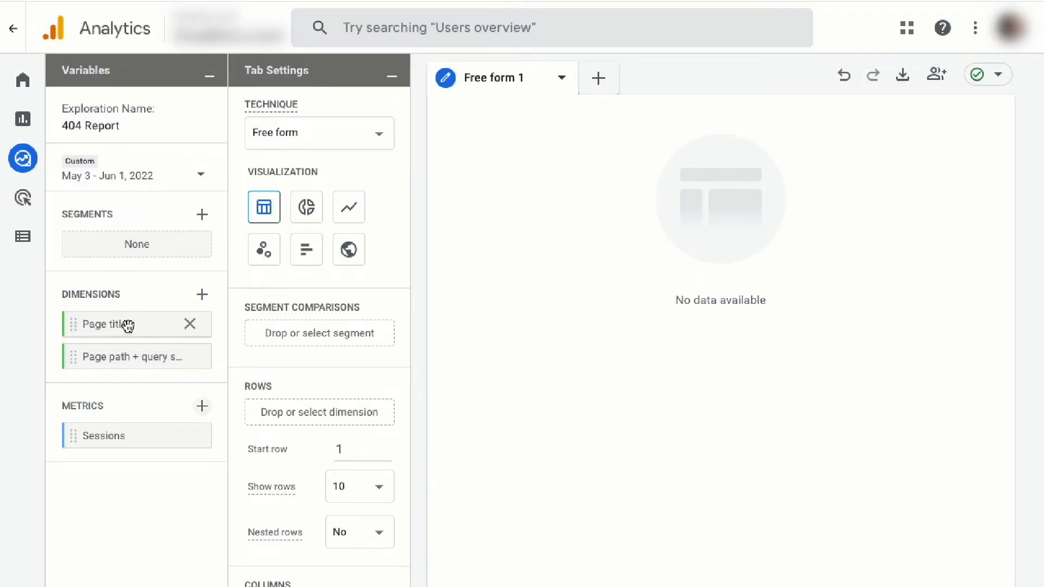
- Drag the page title and path dimensions into Rows and Page title into Filters
left_click_drag(127, 324, 319, 412)
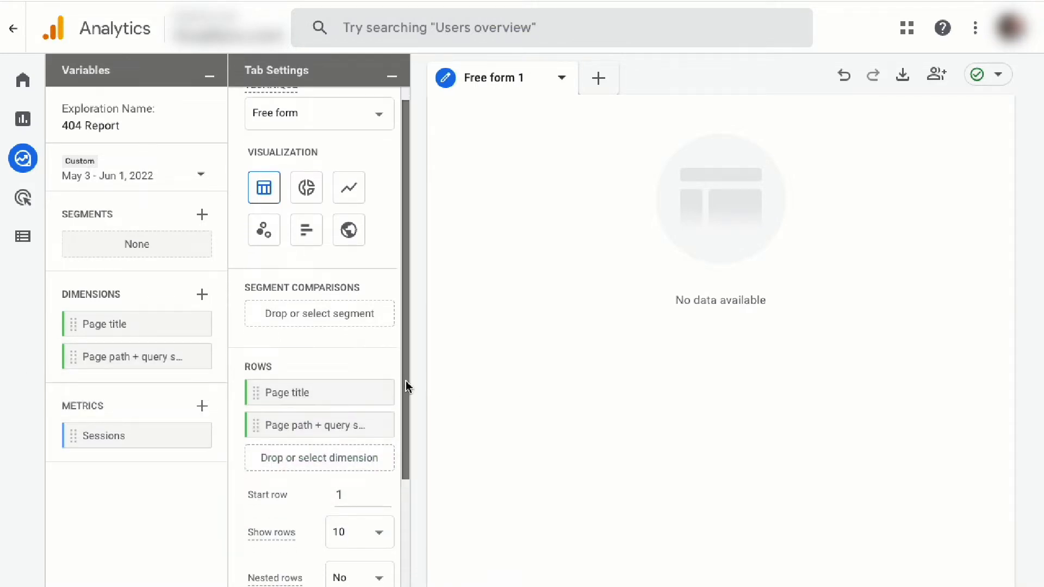
scroll("down", 3)
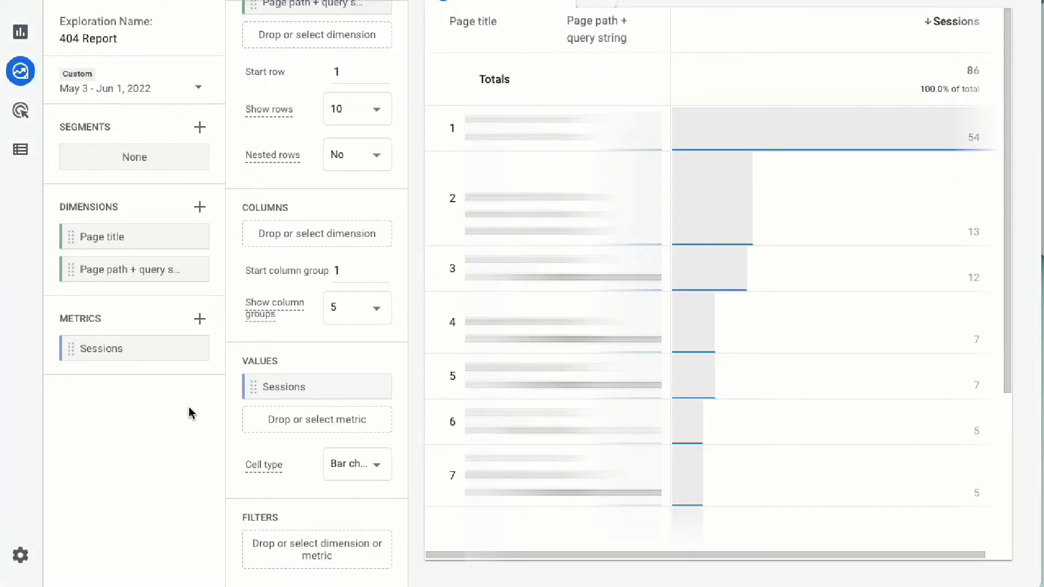
left_click_drag(100, 236, 180, 302)
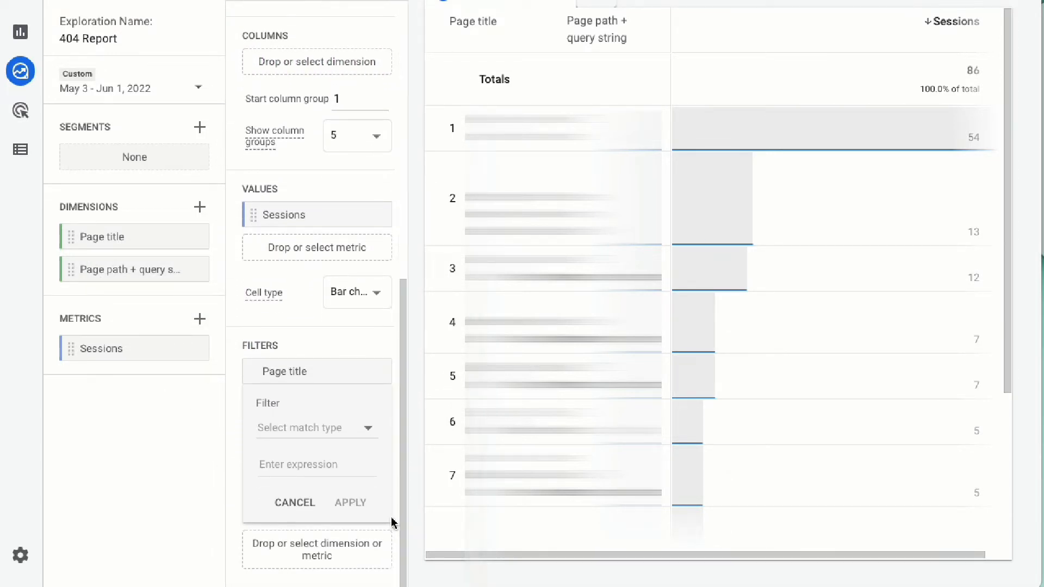
- Apply a Page title filter that contains '404 Not Found'
left_click(316, 428)
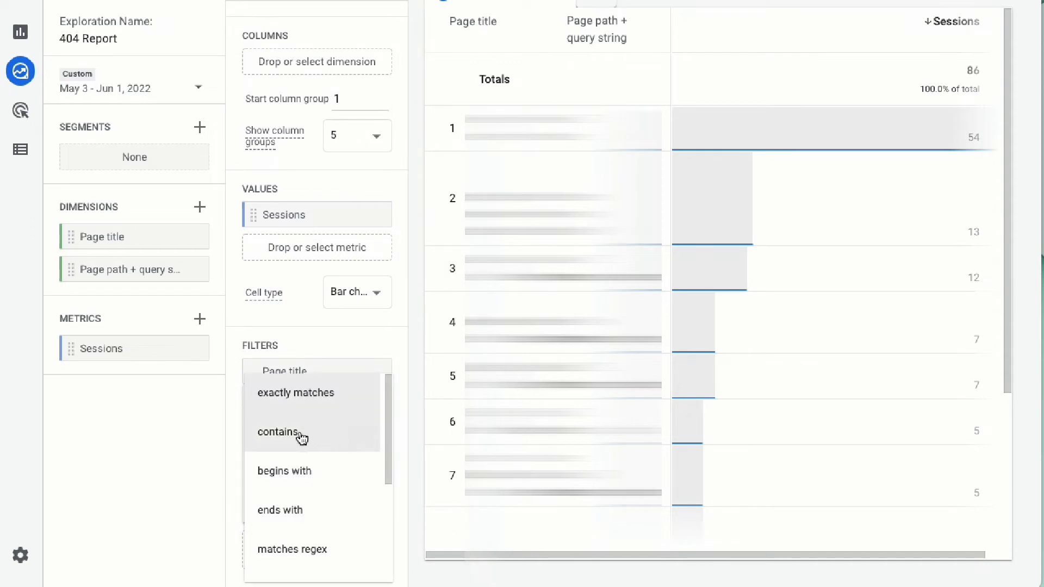
type("404")
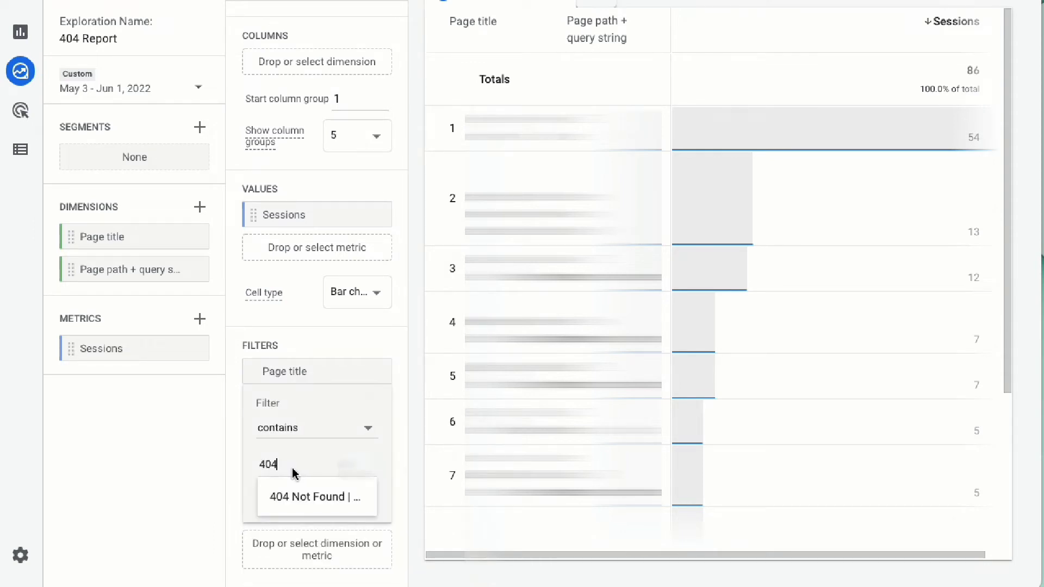
left_click(317, 497)
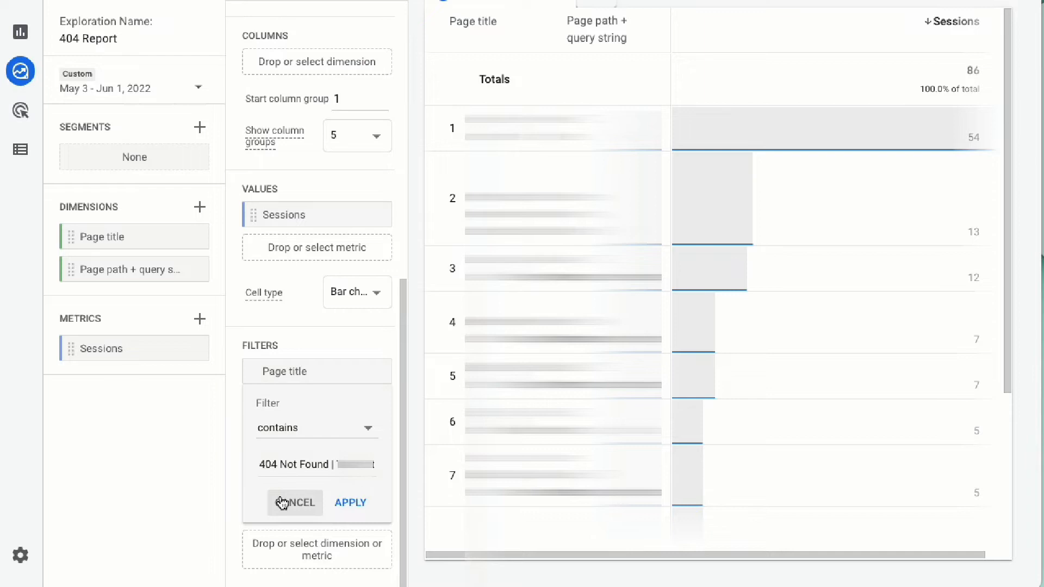
left_click(350, 503)
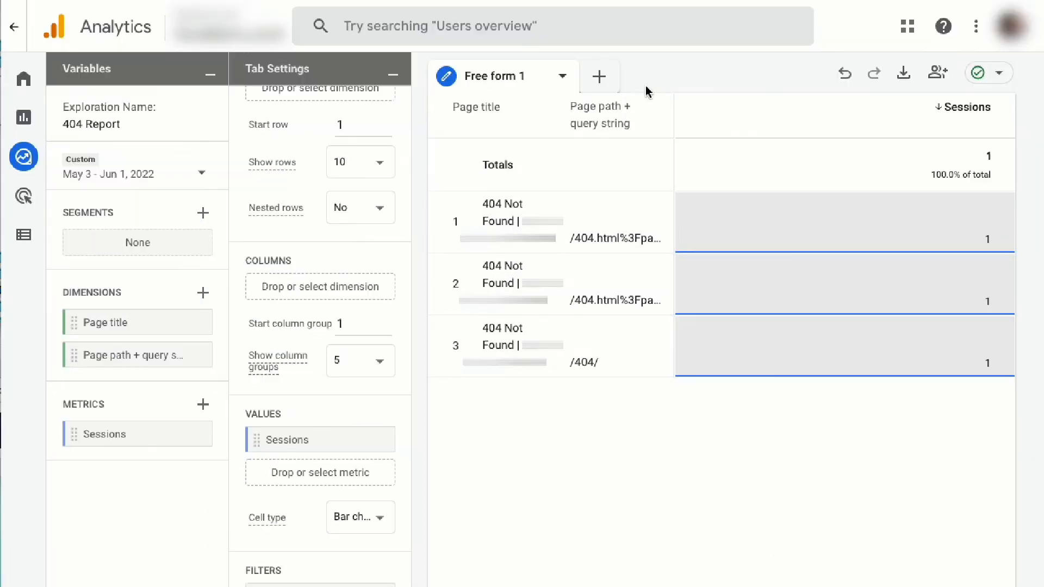
mouse_move(674, 96)
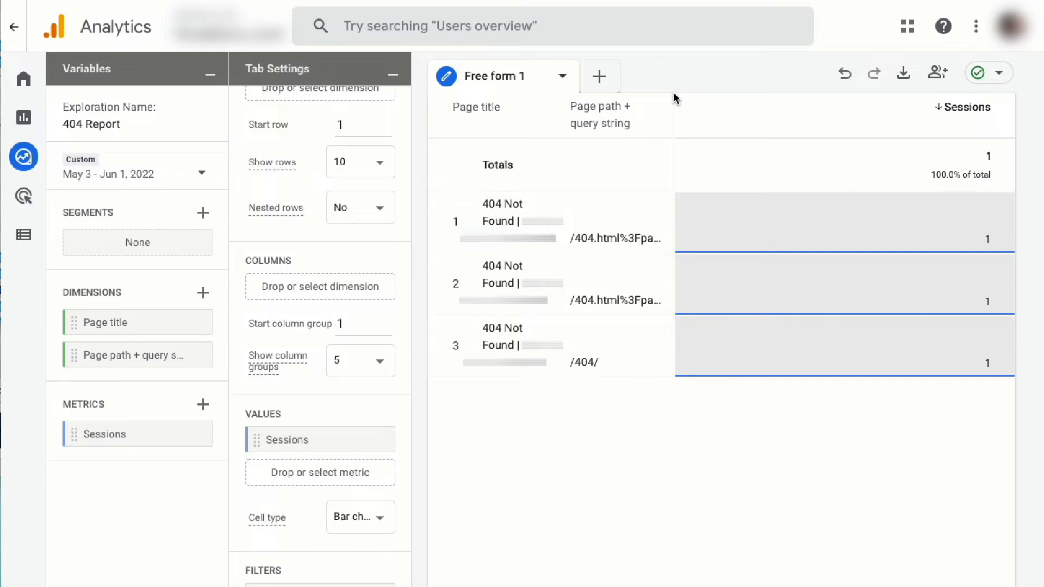
- Export the filtered 404 Report table to Google Sheets
left_click(904, 73)
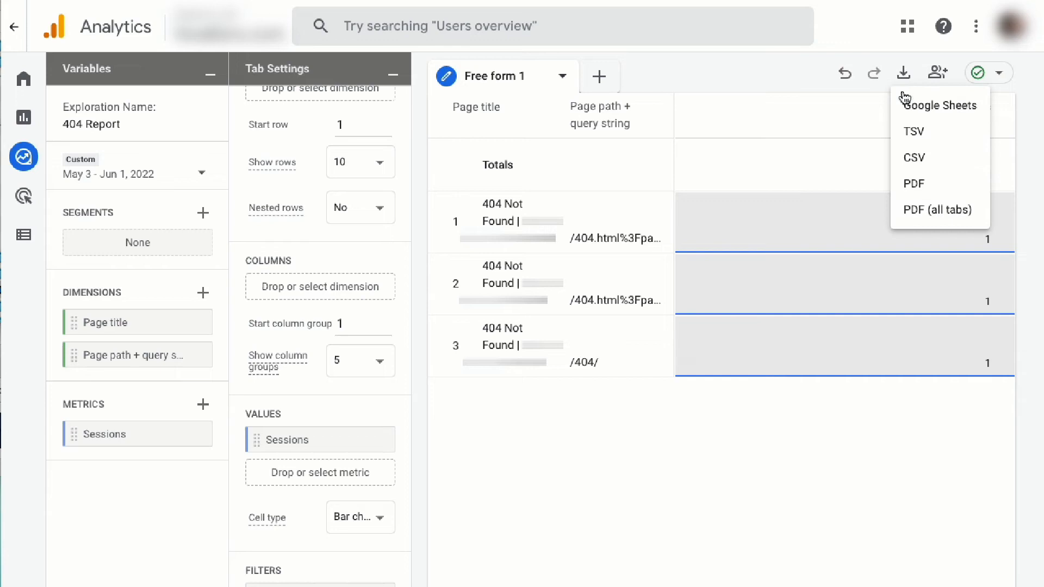
left_click(939, 105)
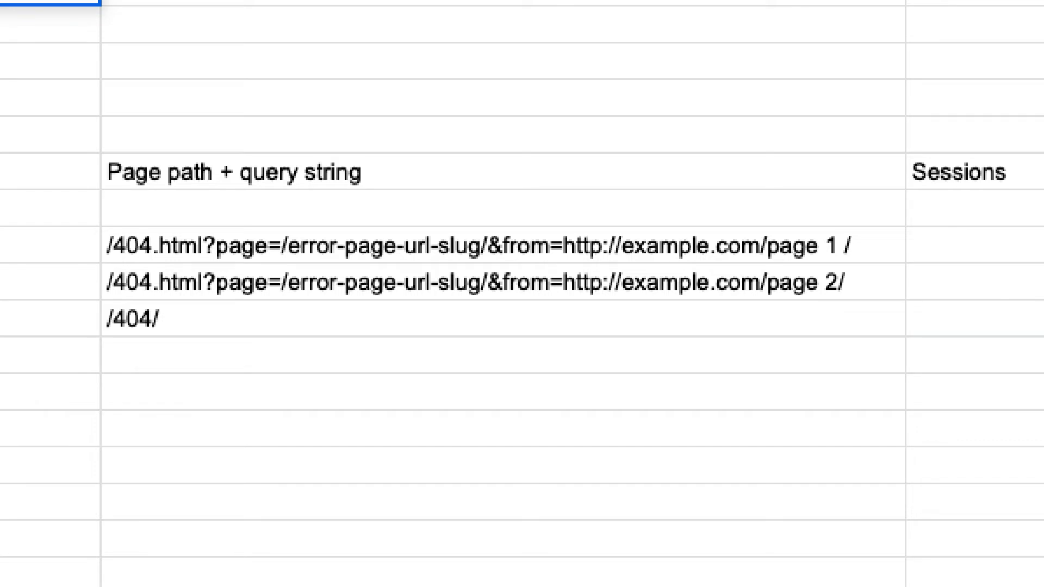
- Inspect the three exported Page path + query string cells in the spreadsheet
double_click(236, 250)
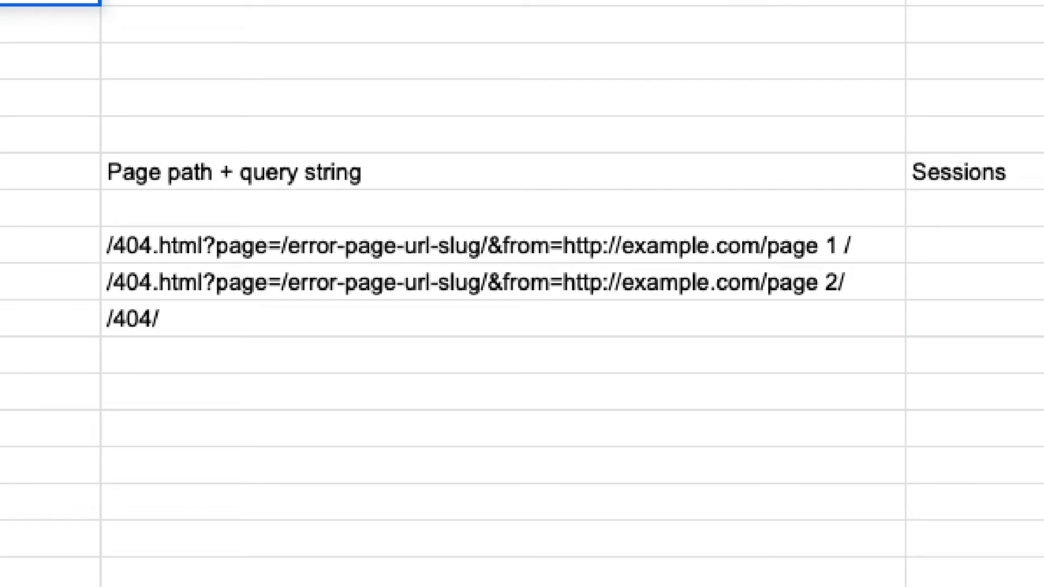
double_click(386, 247)
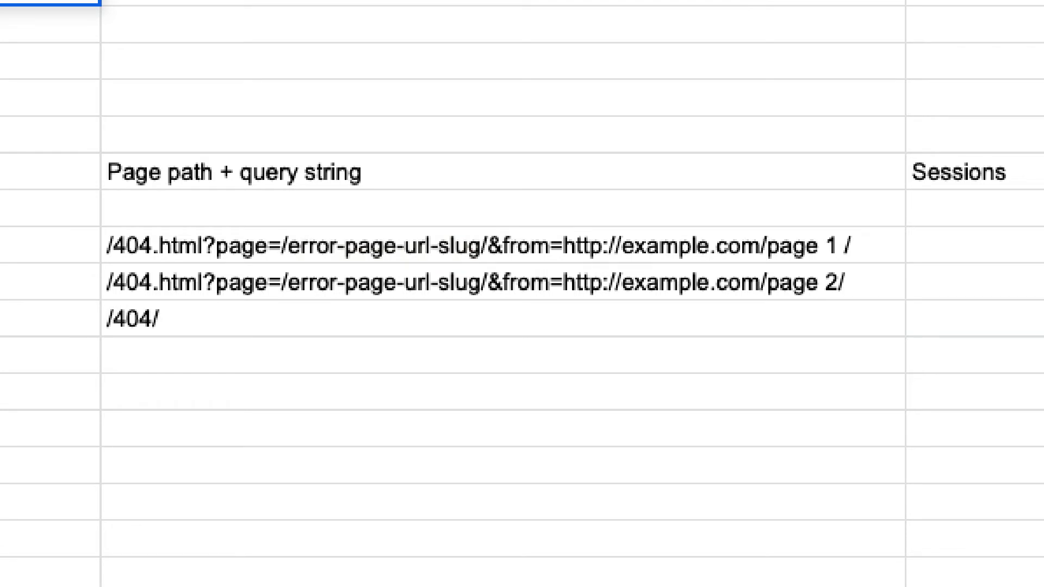
double_click(527, 249)
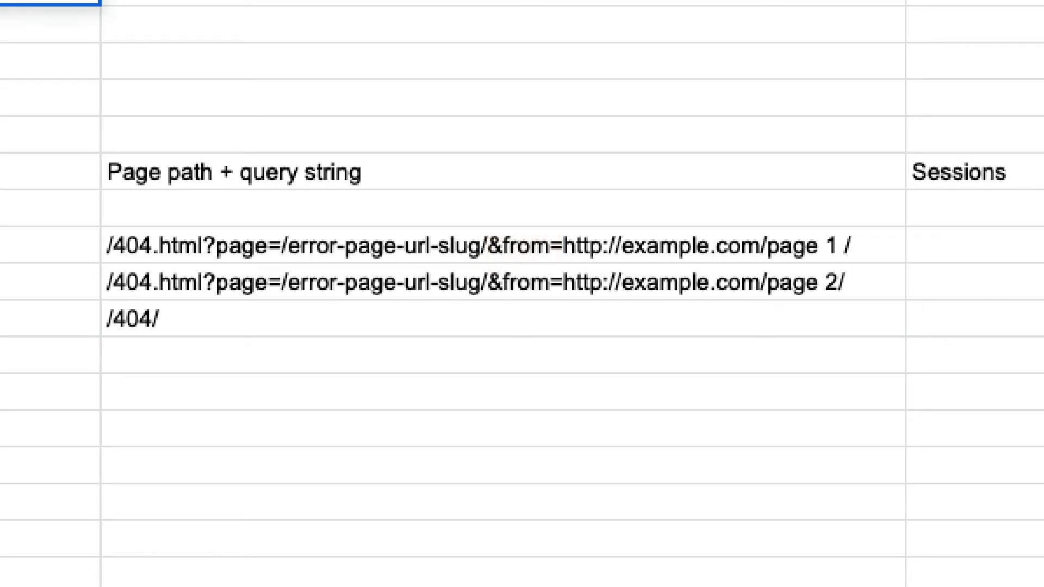
left_click_drag(574, 247, 879, 246)
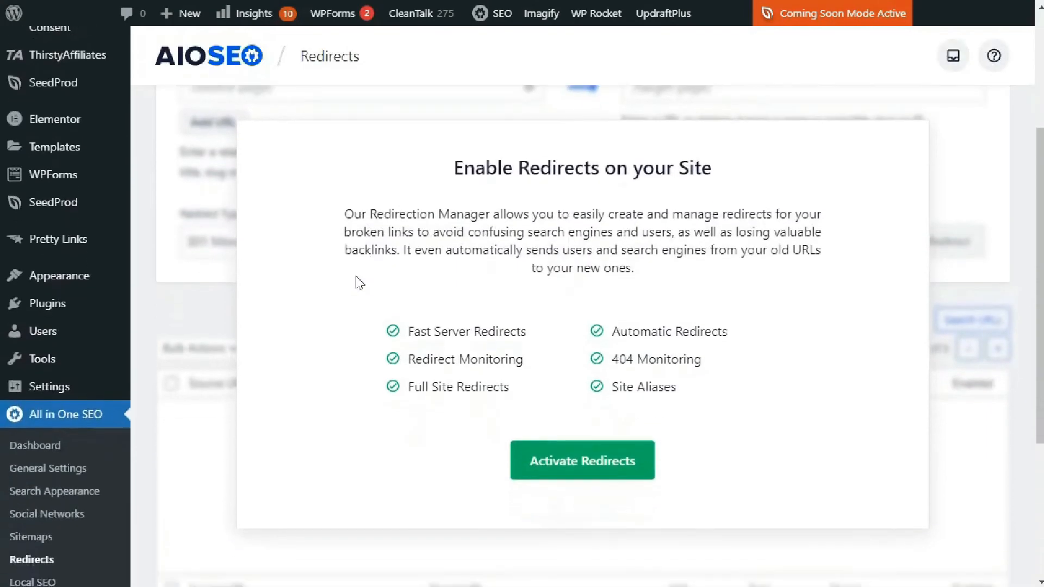
- Enter /about-page/ as the top 404 URL's target and show the redirect type options
scroll("down", 3)
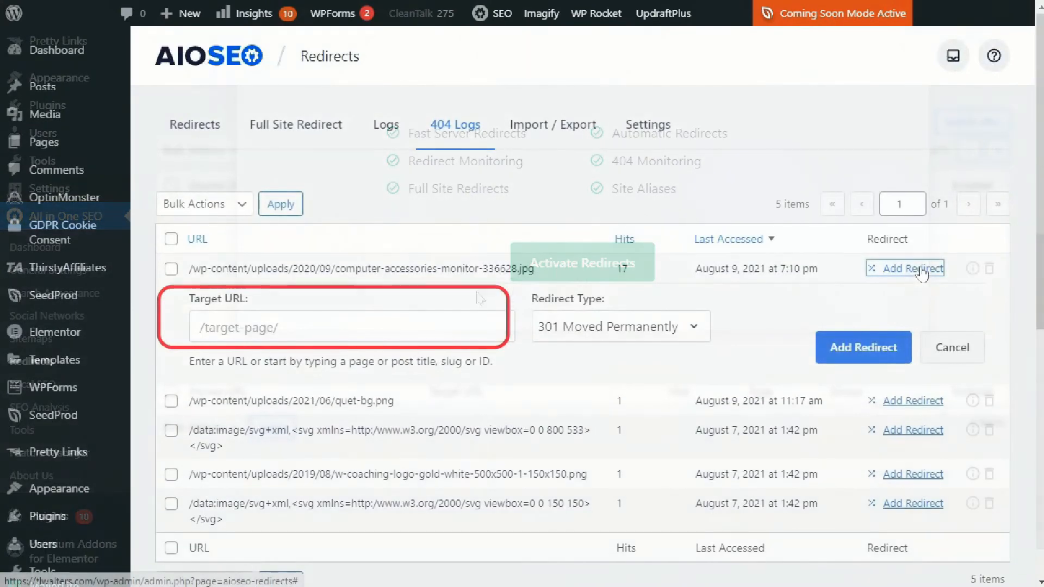
type("/about-page/")
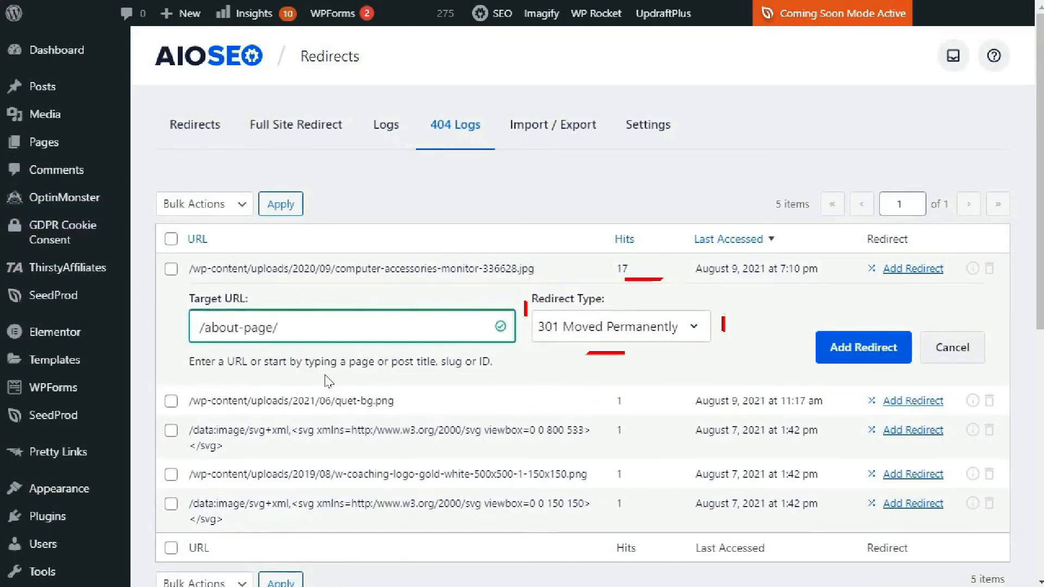
left_click(620, 327)
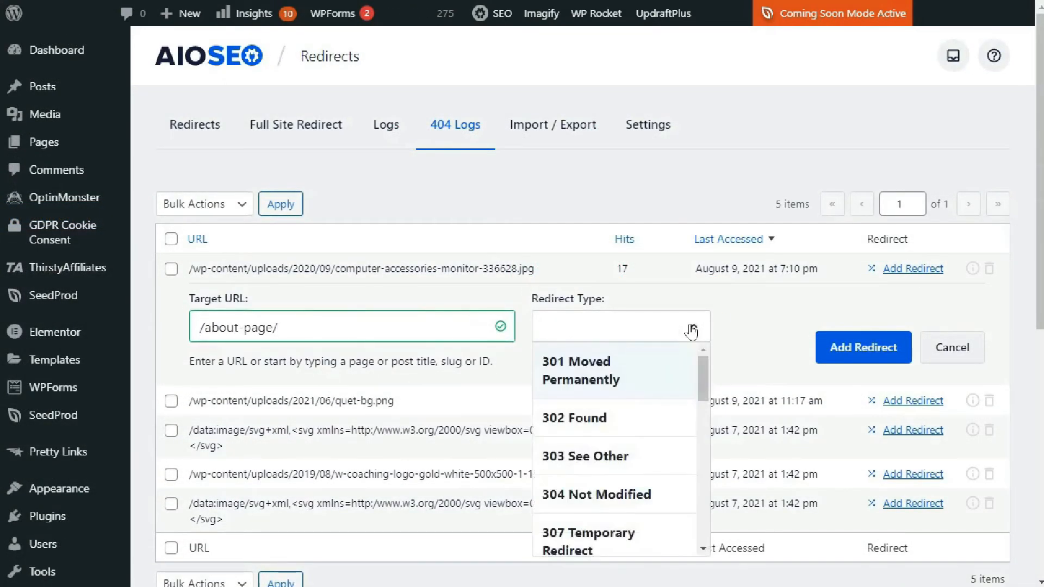